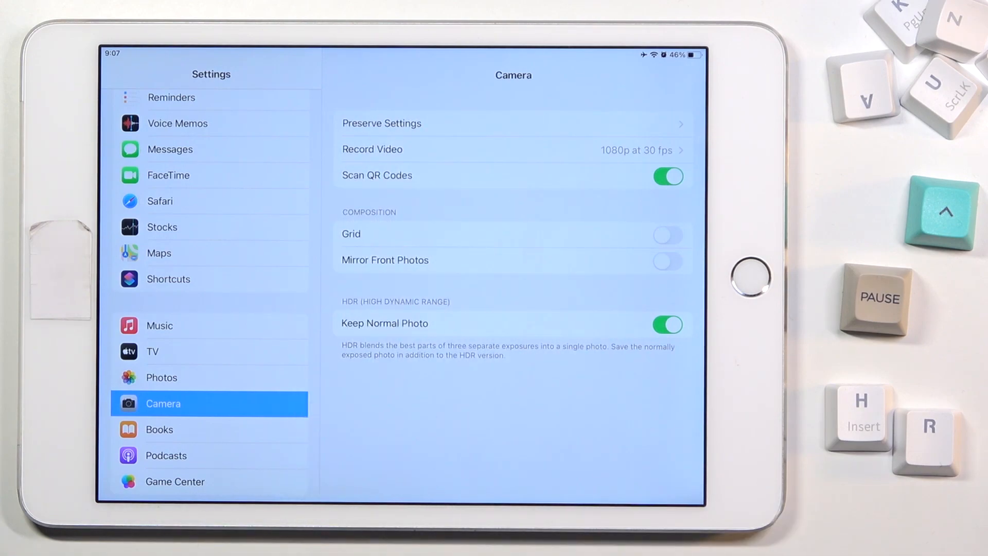
Step: Set the camera's Record Video resolution to 1080p HD at 30 fps
left_click(372, 149)
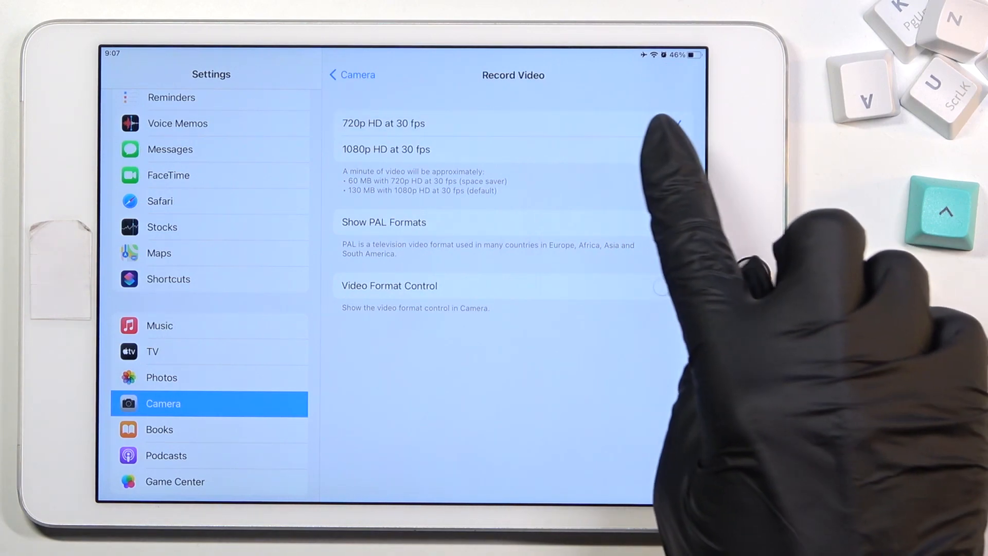
left_click(386, 149)
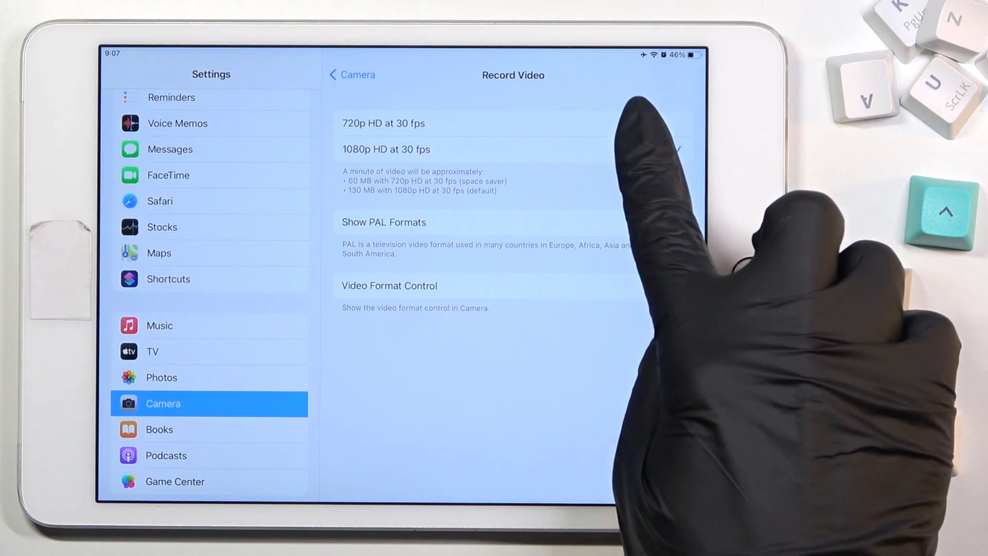